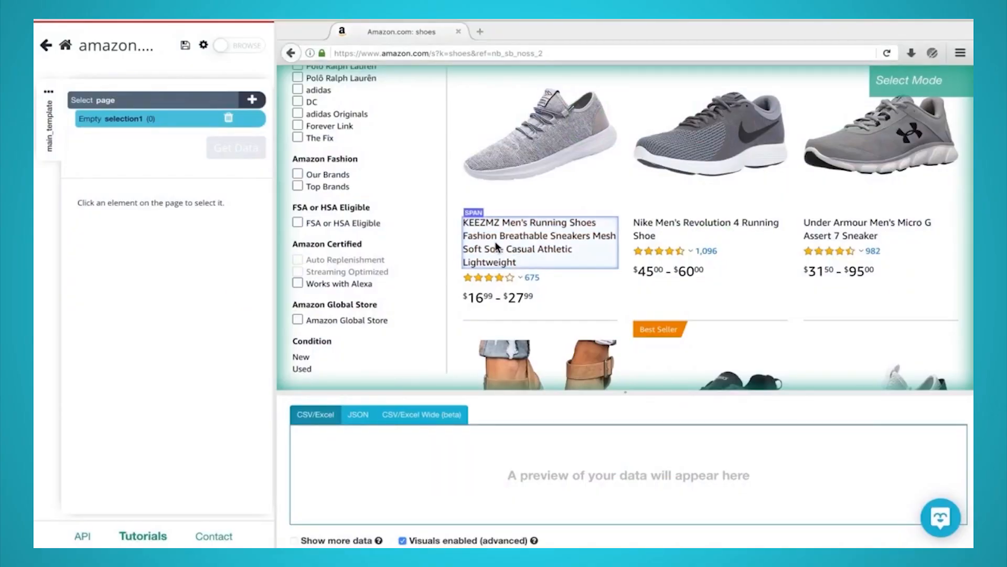
- Add the KEEZMZ running shoe product title to selection1 on the Amazon shoes results
click(539, 242)
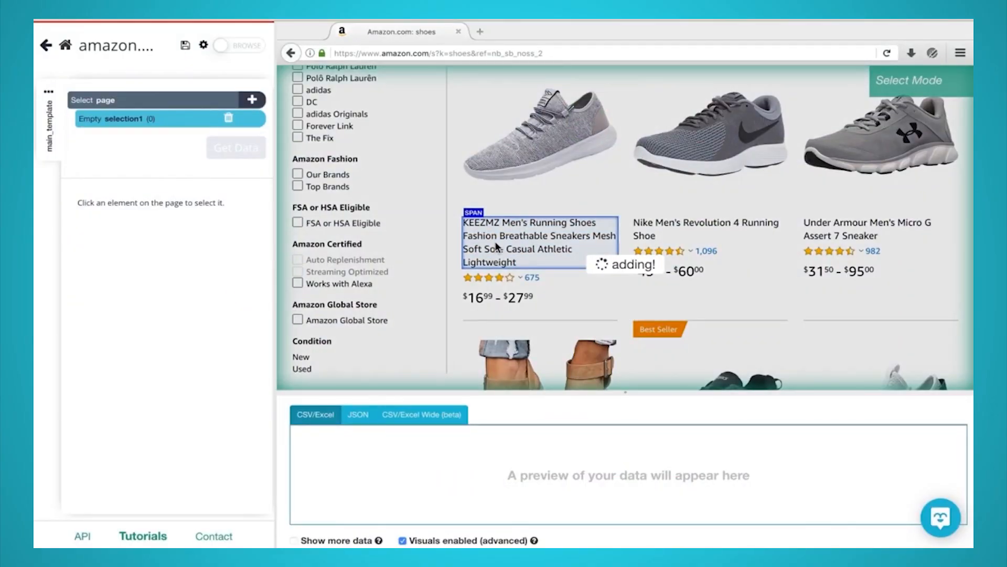
click(538, 241)
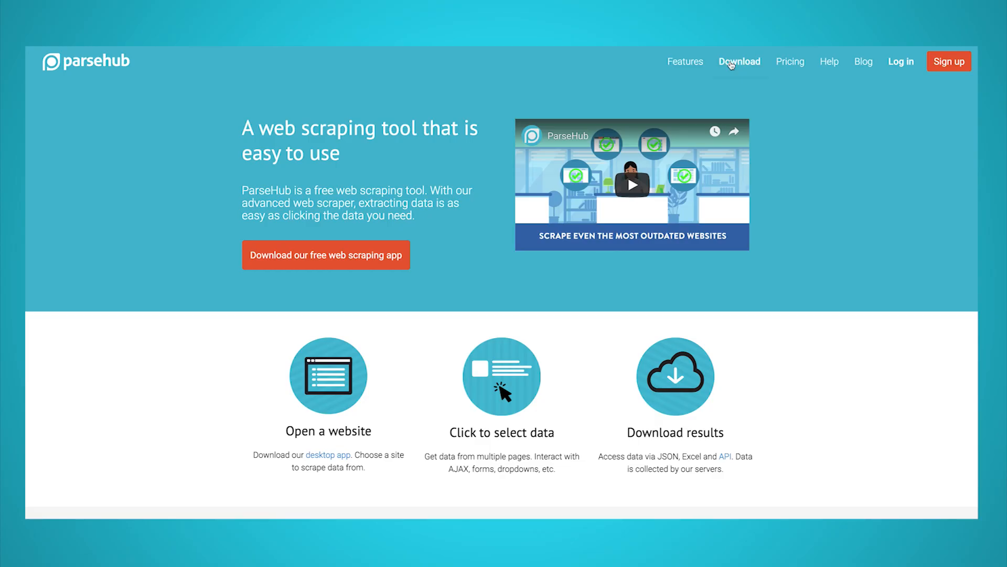
- Download the free ParseHub desktop app from the site's Download page and launch it
click(738, 61)
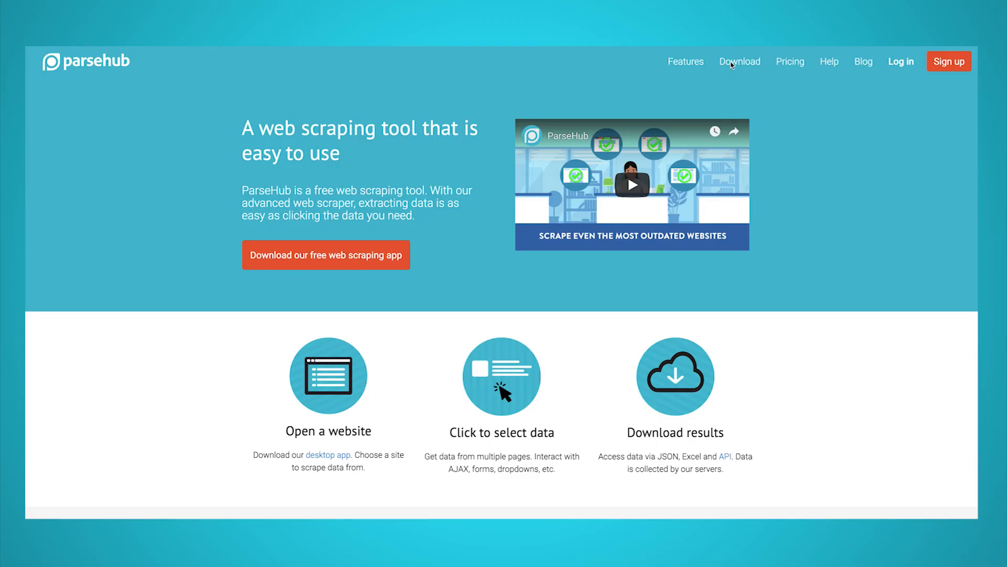
click(739, 61)
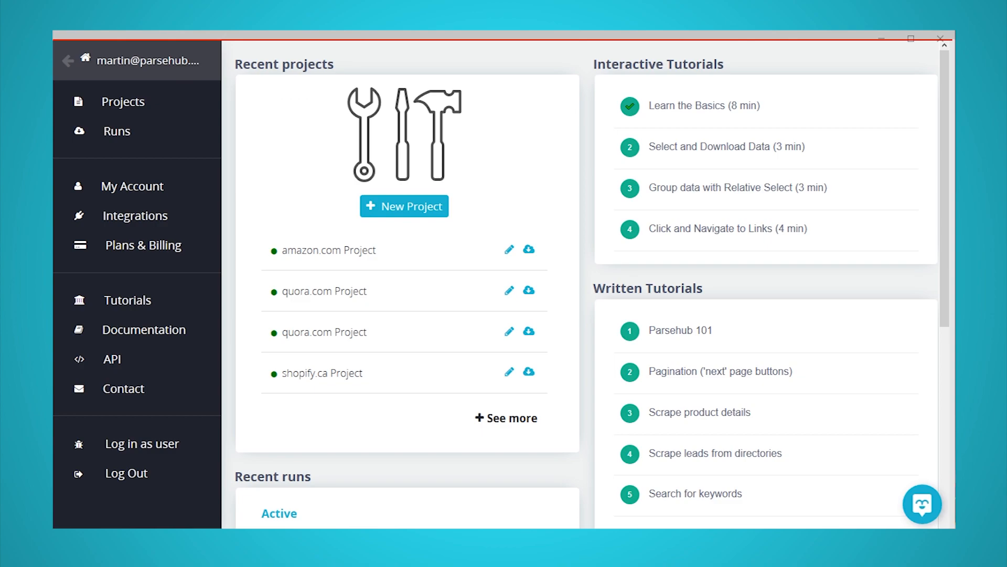
click(403, 207)
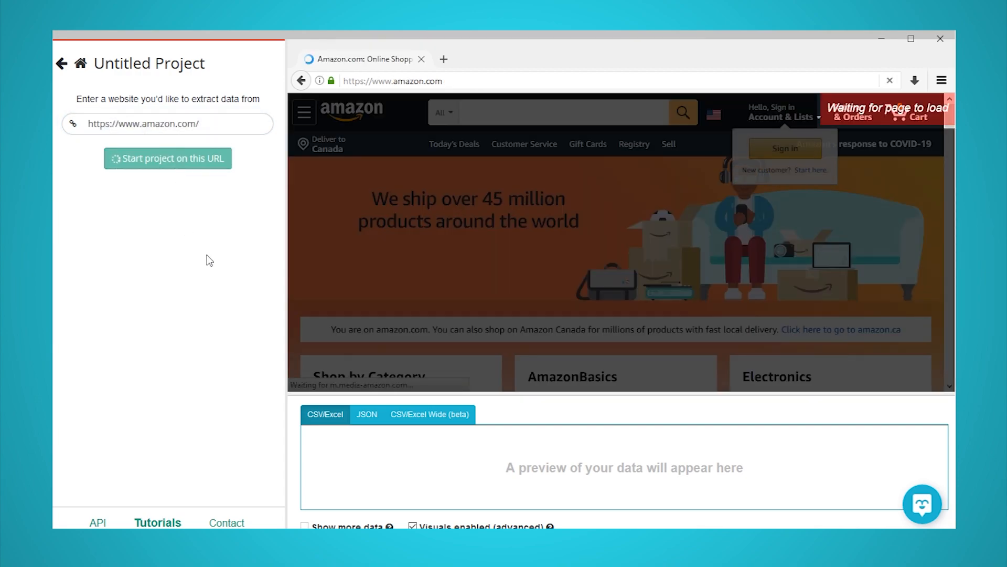
click(168, 158)
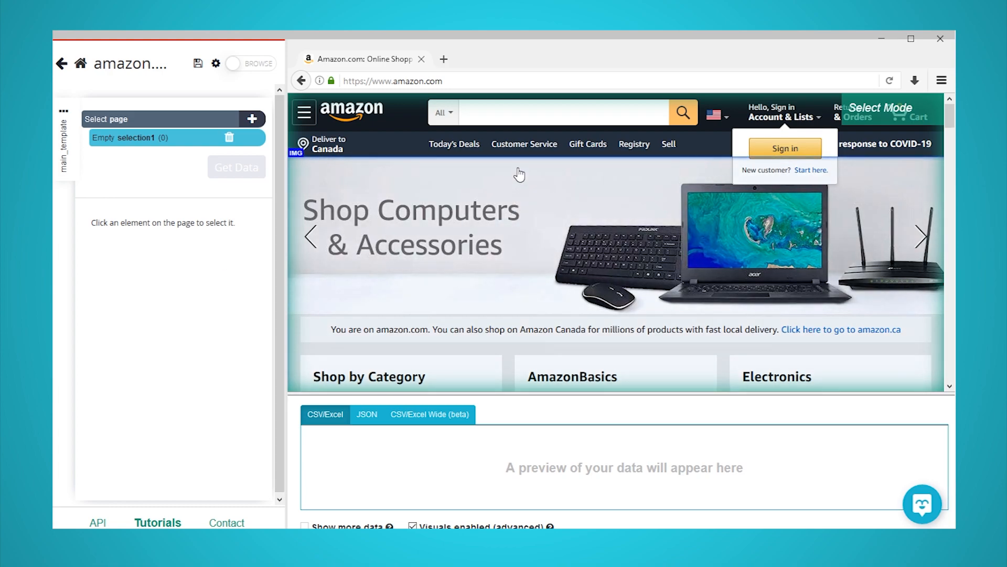
- Select Amazon's search box as search_bar and set its input text to 'laptop'
click(572, 112)
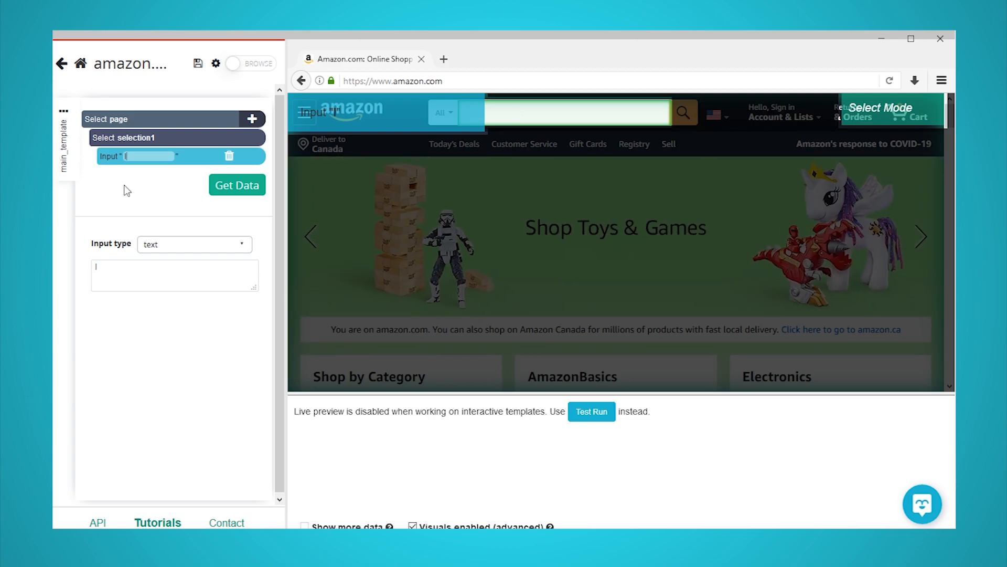
text(laptop)
click(177, 138)
text(search_bar)
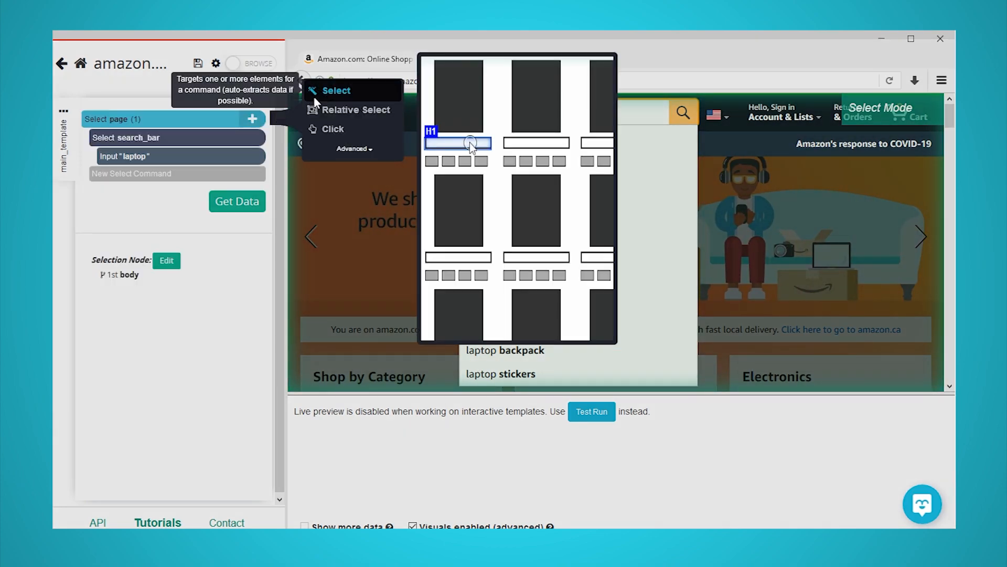
- Add a selection for the search magnifier button named 'button' and start adding its action
click(336, 90)
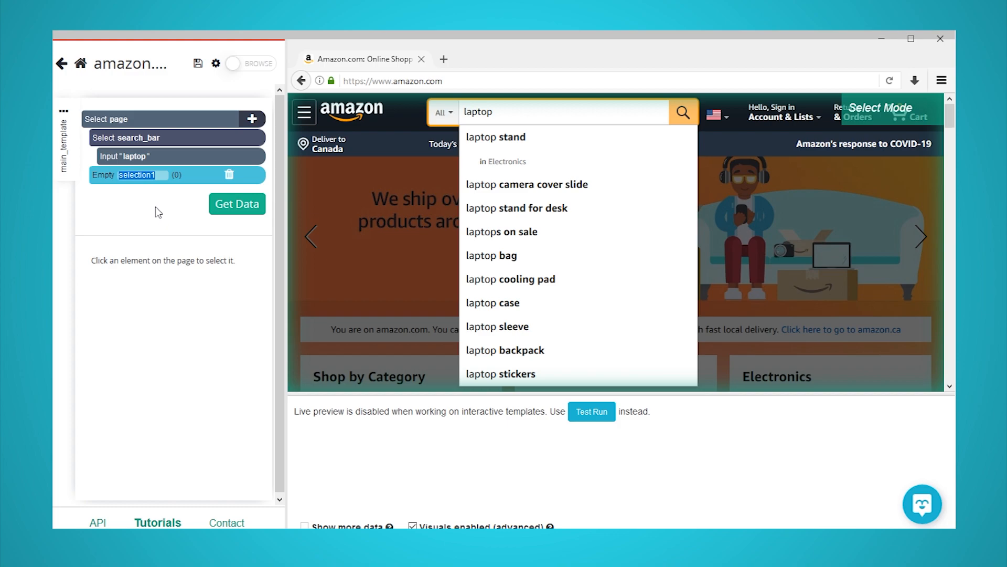
click(682, 111)
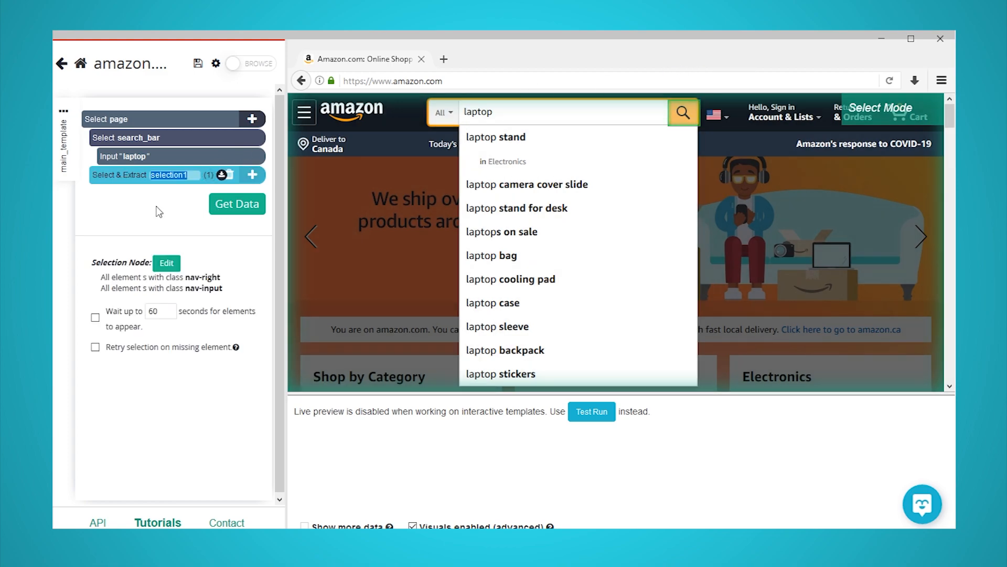
text(button)
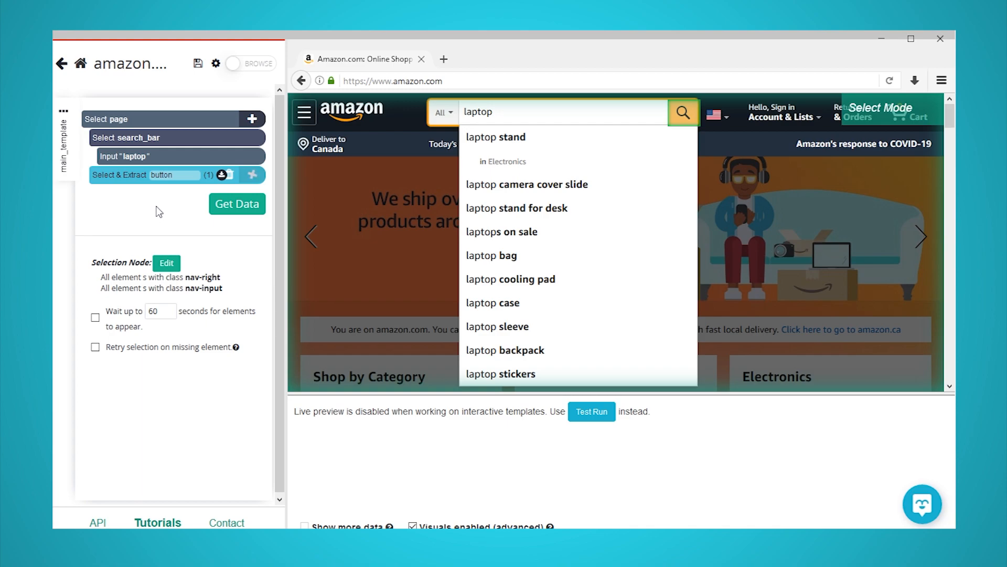
mouse_move(253, 175)
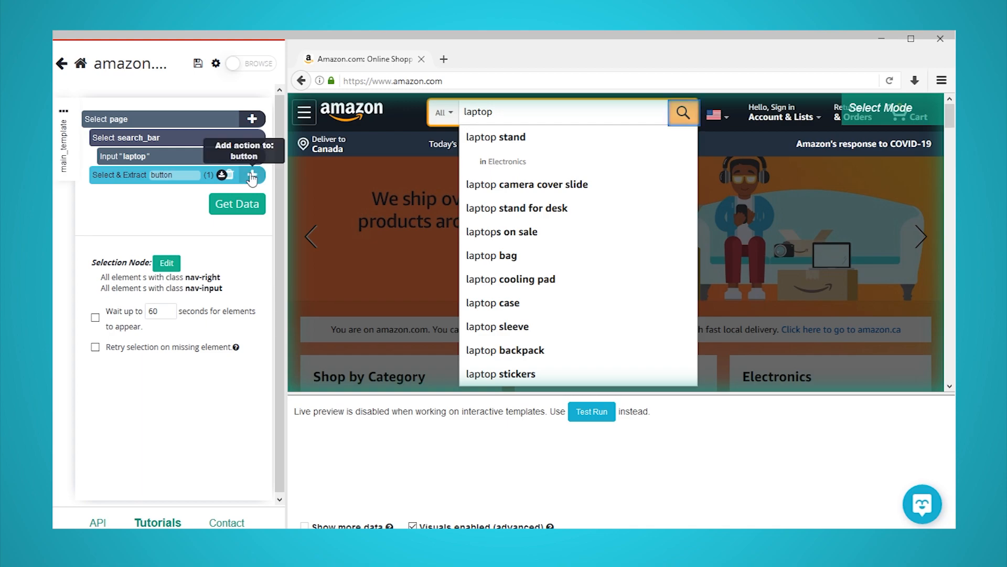
click(252, 175)
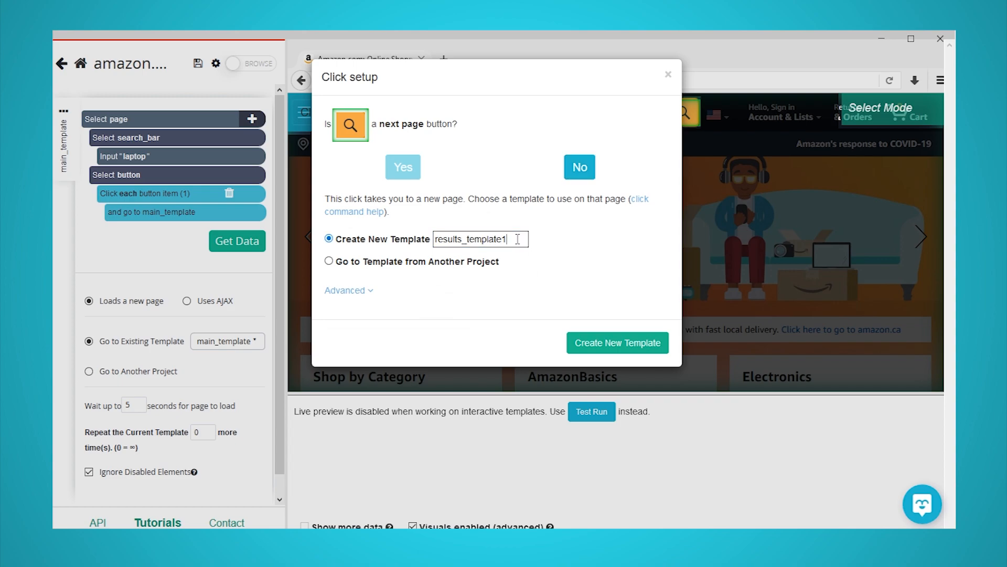
- Create the click target as a new template named results_template, loading the laptop results page
key(Backspace)
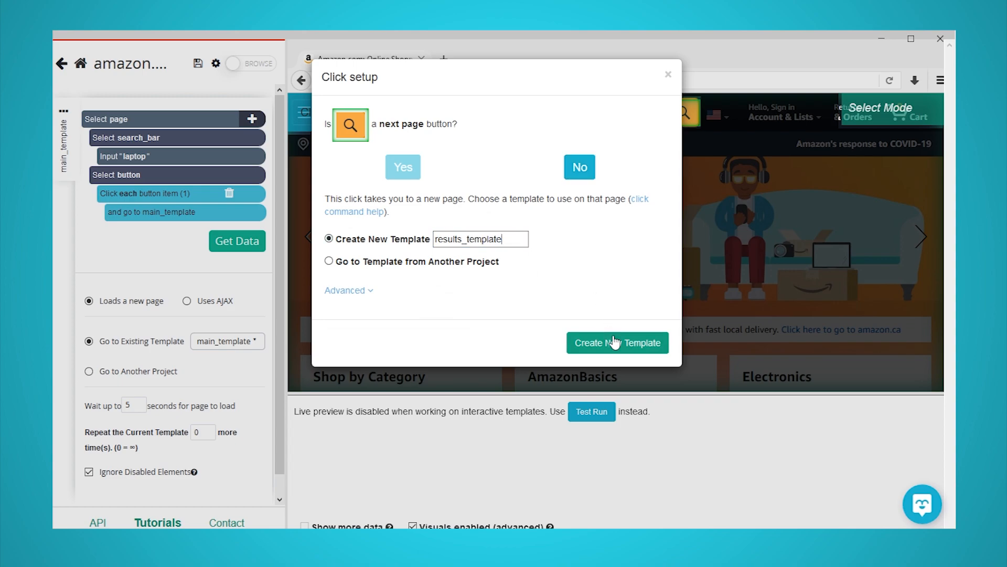
click(616, 342)
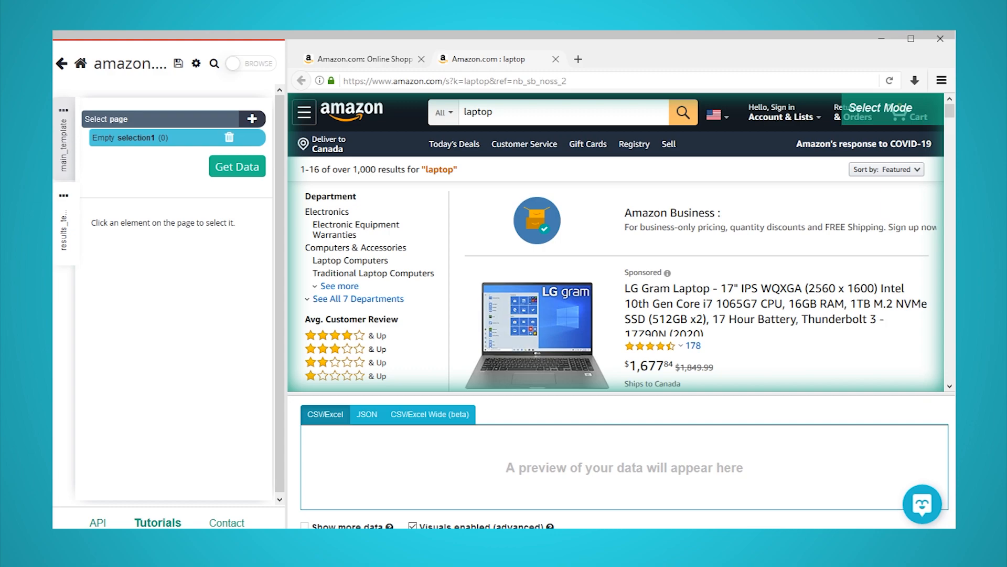
- Select the HP 14 Series and next product titles so all 18 listings' names and URLs are extracted
scroll(down, 3)
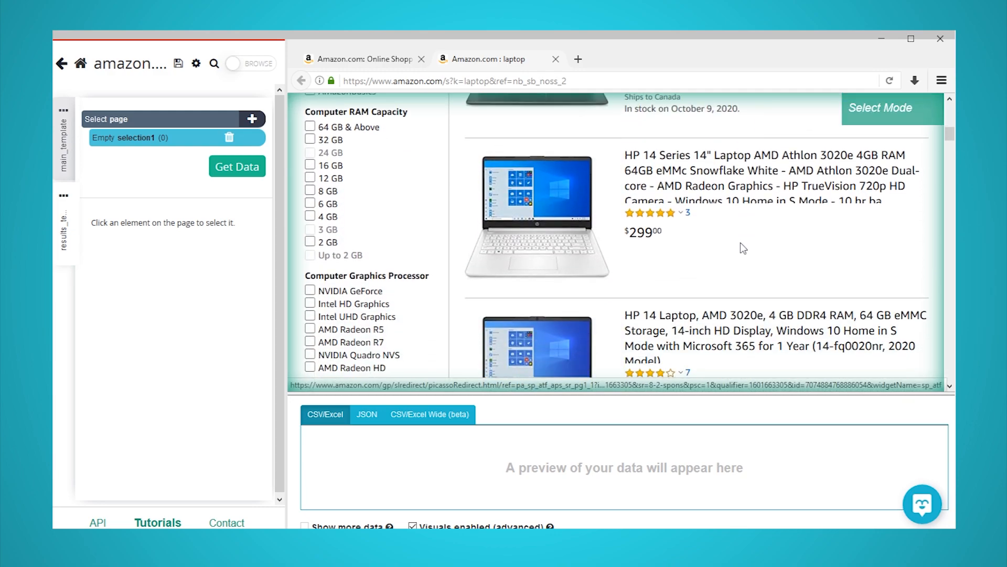
mouse_move(771, 186)
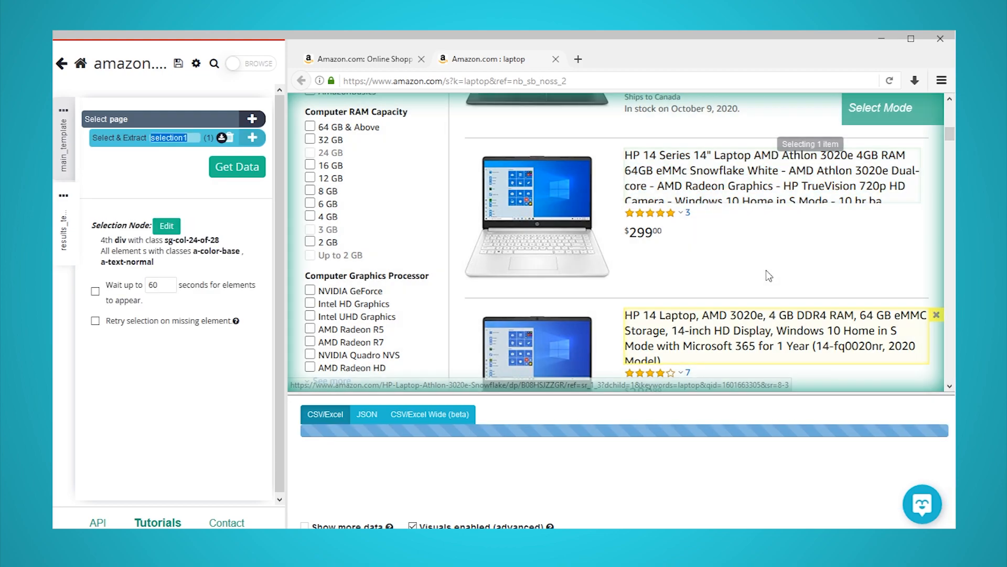
click(768, 177)
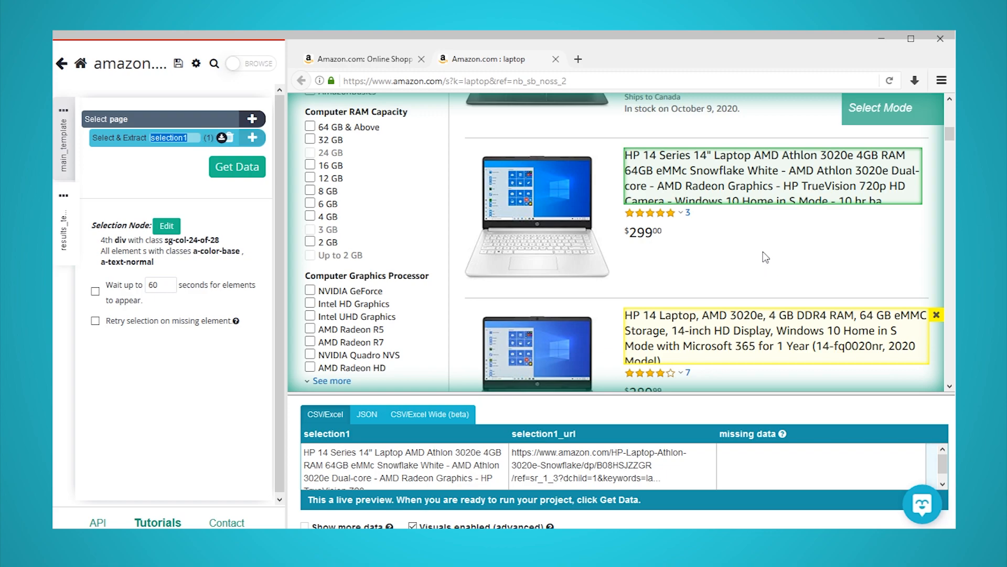
scroll(down, 3)
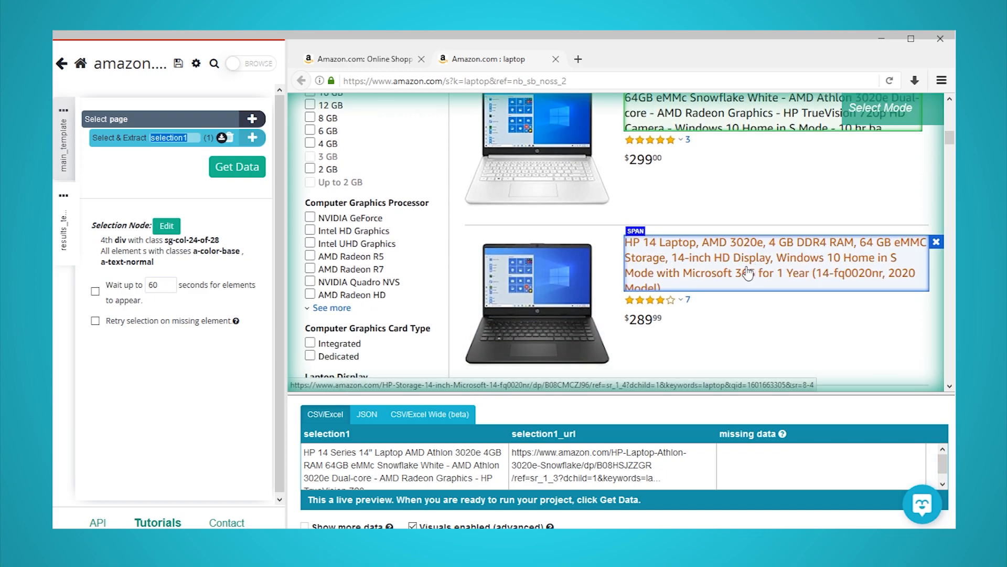
click(745, 273)
text(produc)
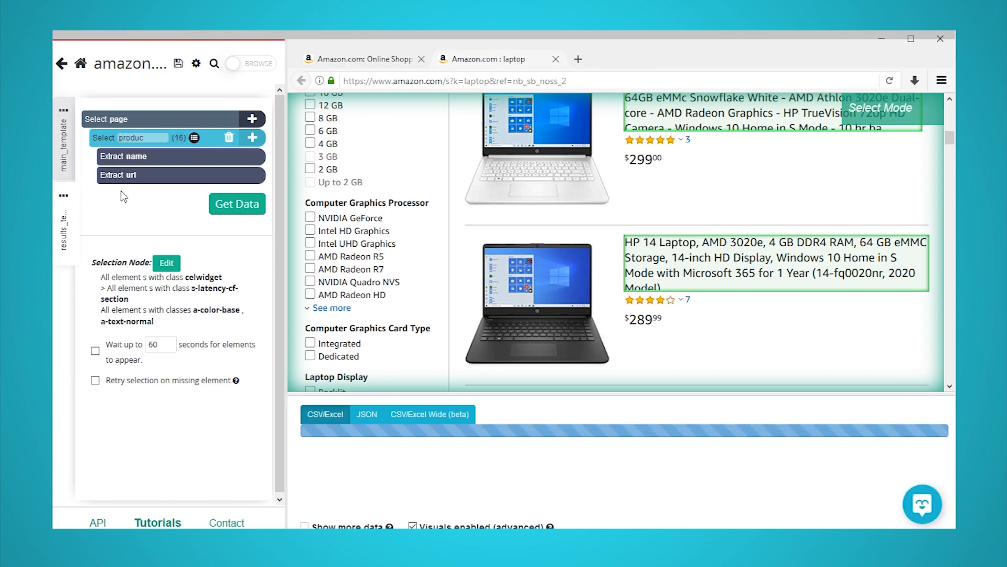
click(238, 204)
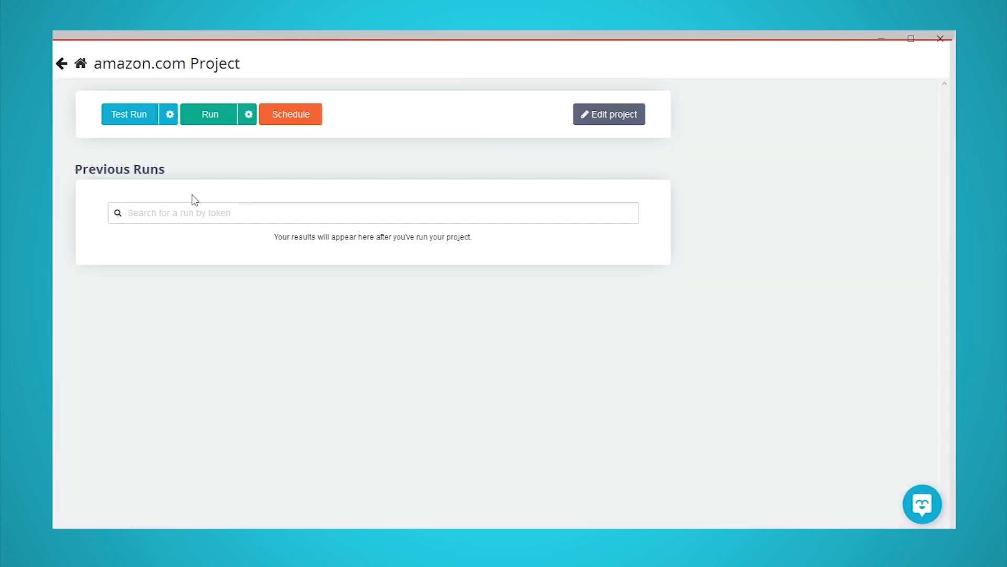
mouse_move(210, 115)
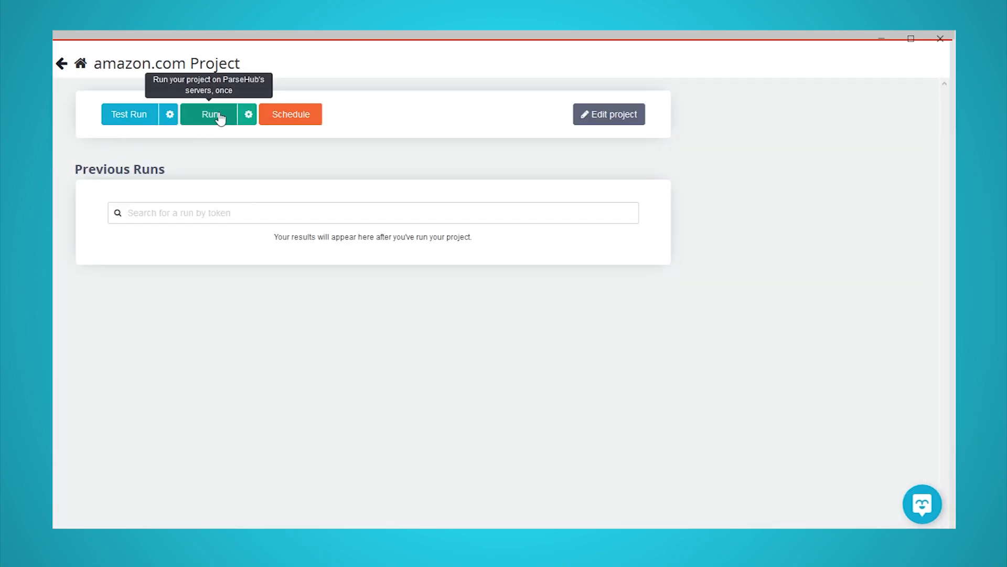
mouse_move(306, 156)
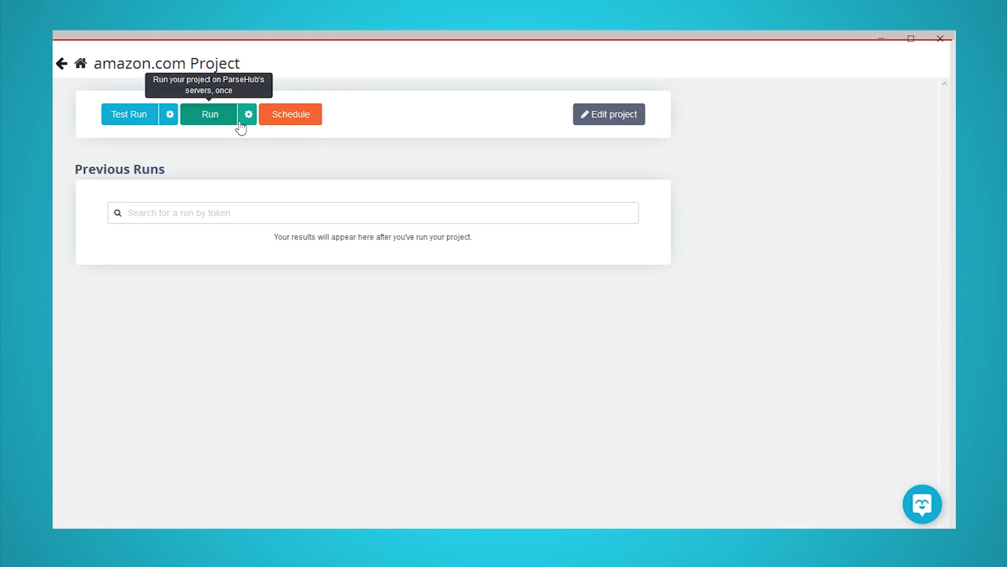
mouse_move(577, 385)
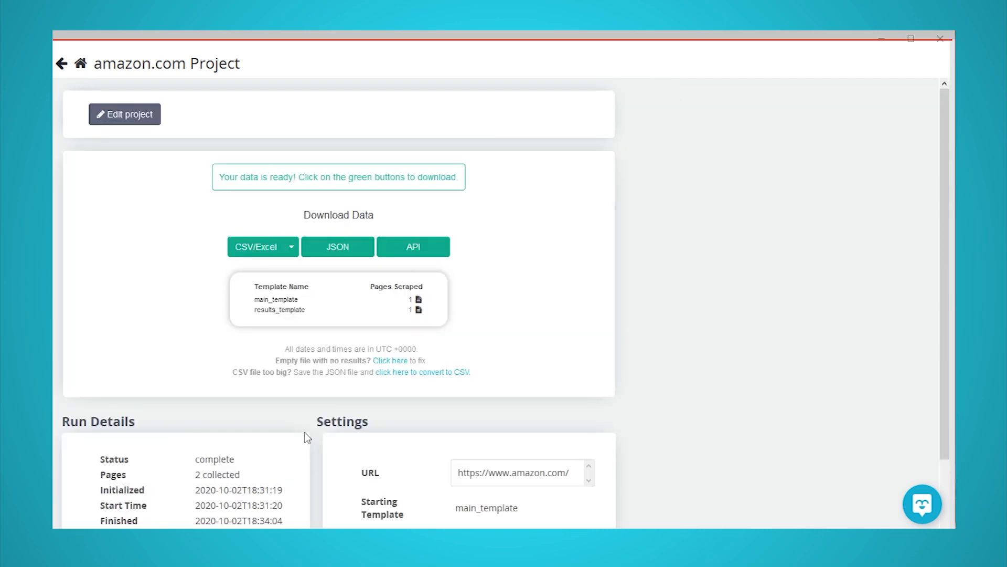
- Download the finished run's results as CSV/Excel and open them with LibreOffice Calc
click(257, 246)
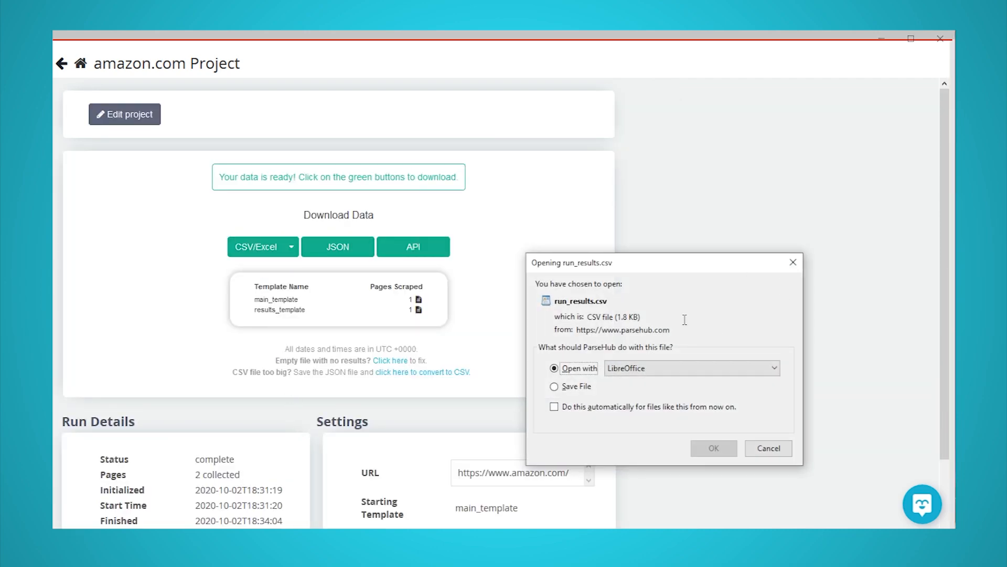
click(766, 448)
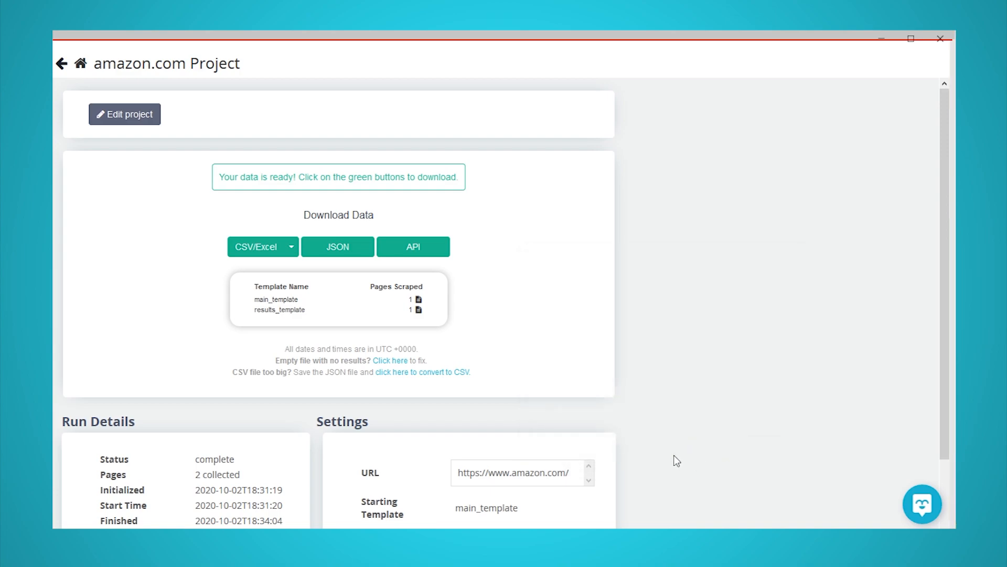
click(256, 247)
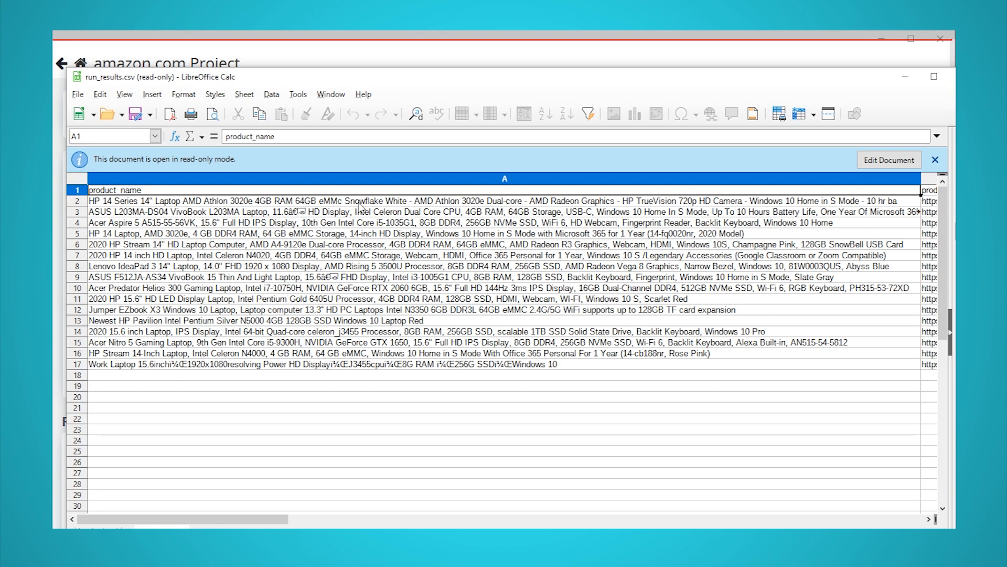
- Scroll right in run_results.csv to view the product_url column beside the product names
scroll(right, 3)
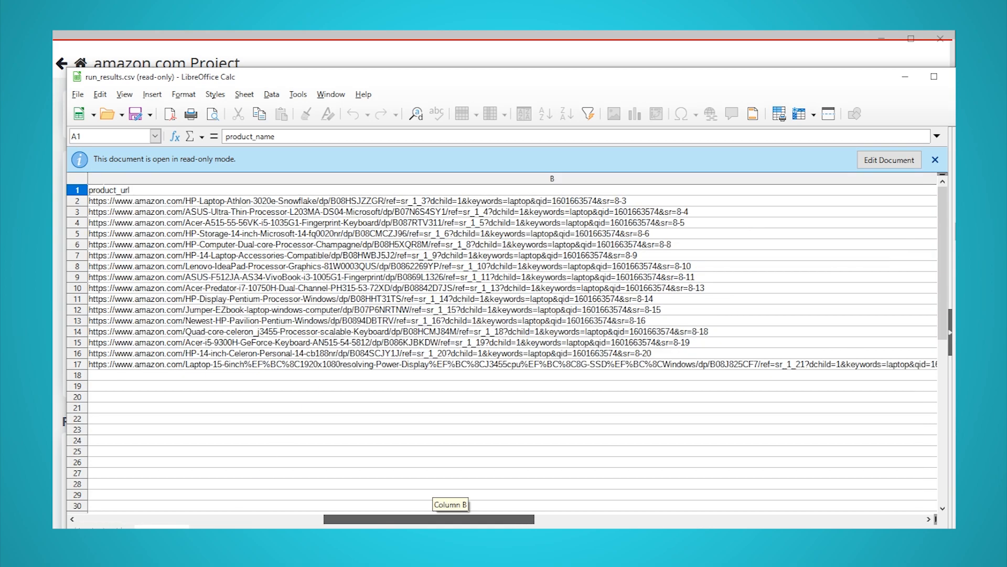